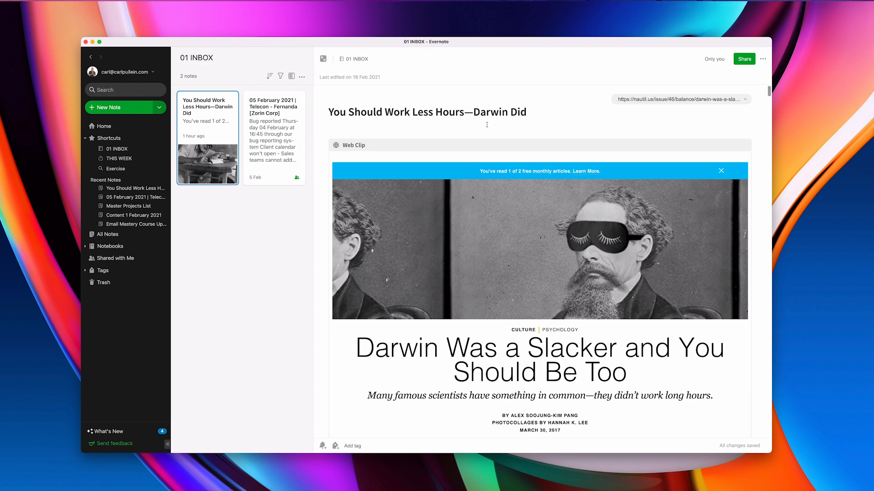
mouse_move(452, 130)
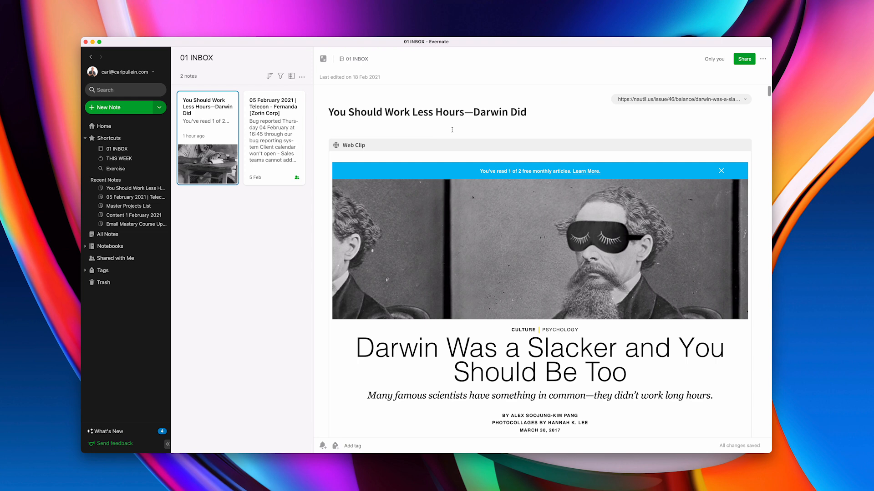
mouse_move(250, 12)
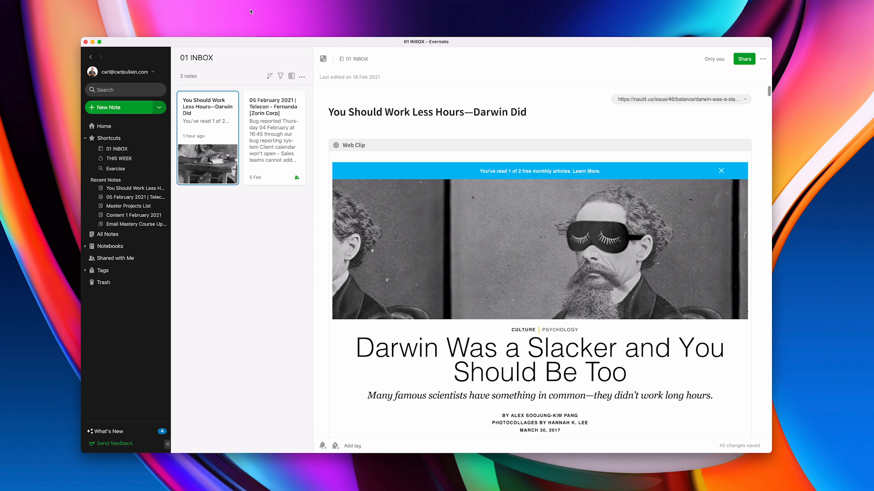
- Show the Keyboard Shortcuts panel from the Help menu beside the Darwin note
click(28, 4)
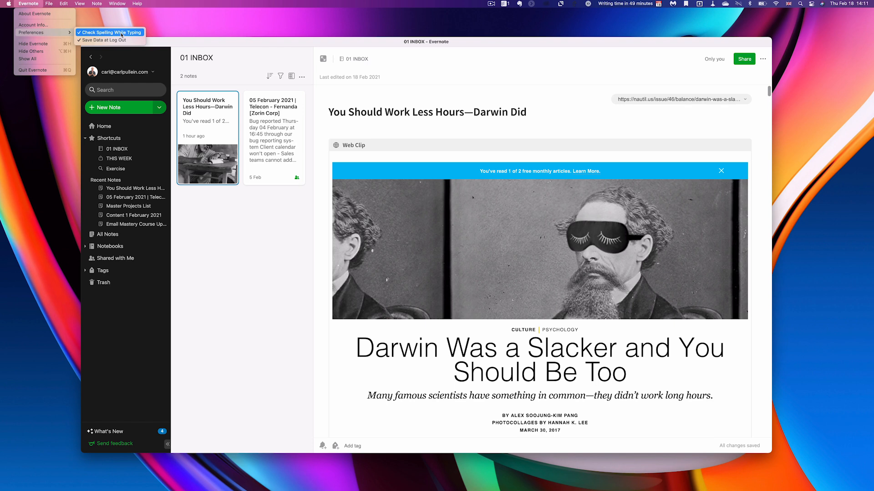
mouse_move(217, 223)
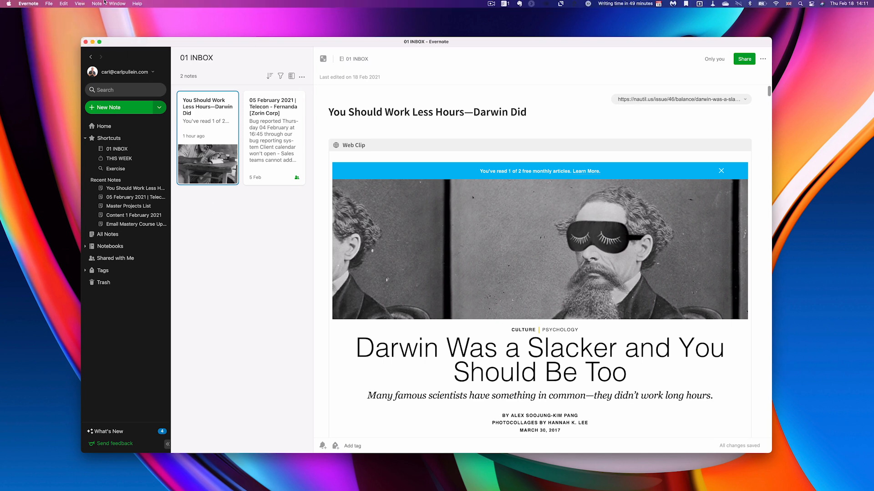
mouse_move(191, 227)
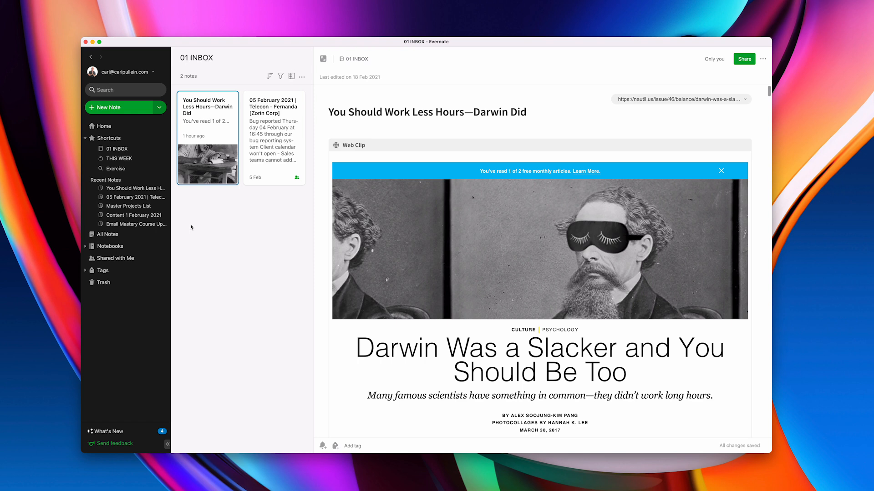
mouse_move(139, 9)
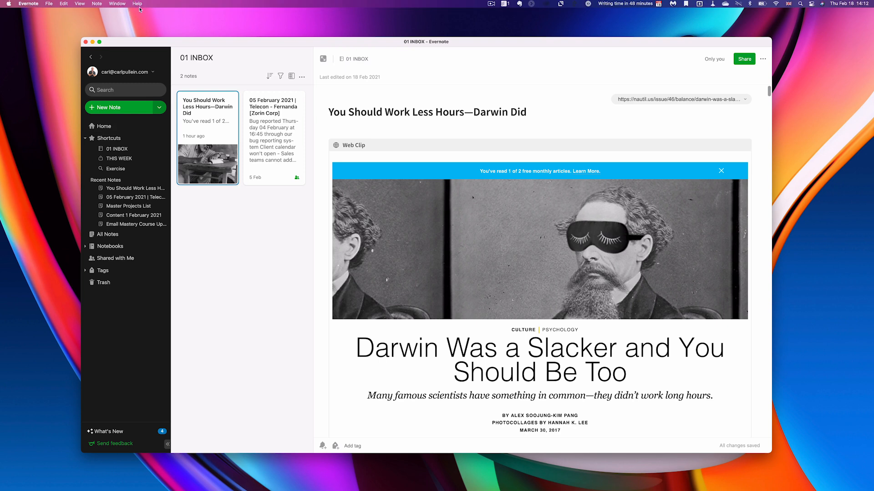
click(136, 3)
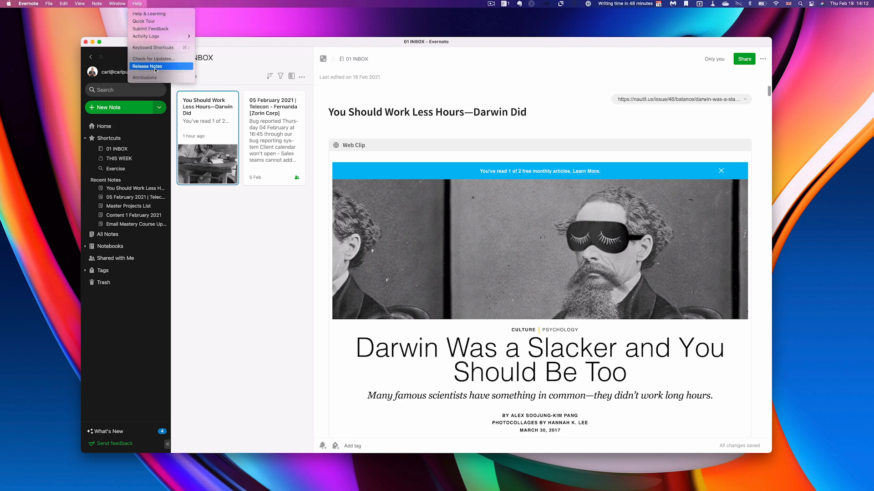
mouse_move(158, 48)
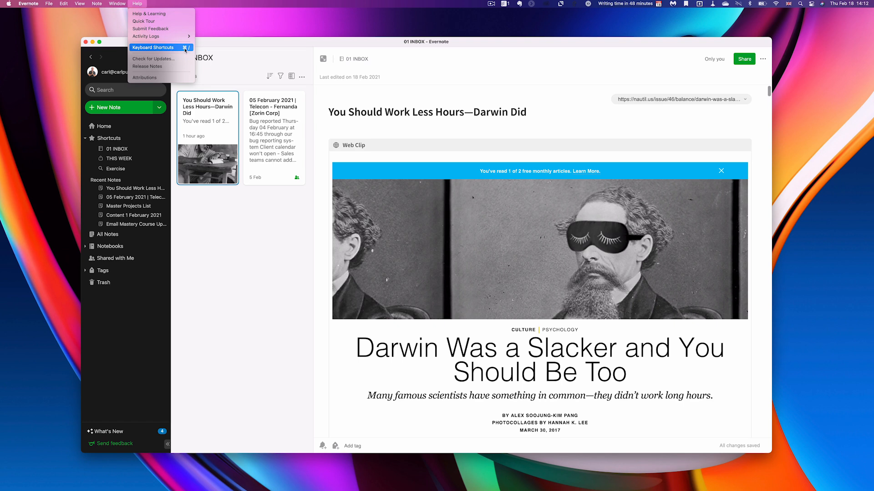
click(152, 46)
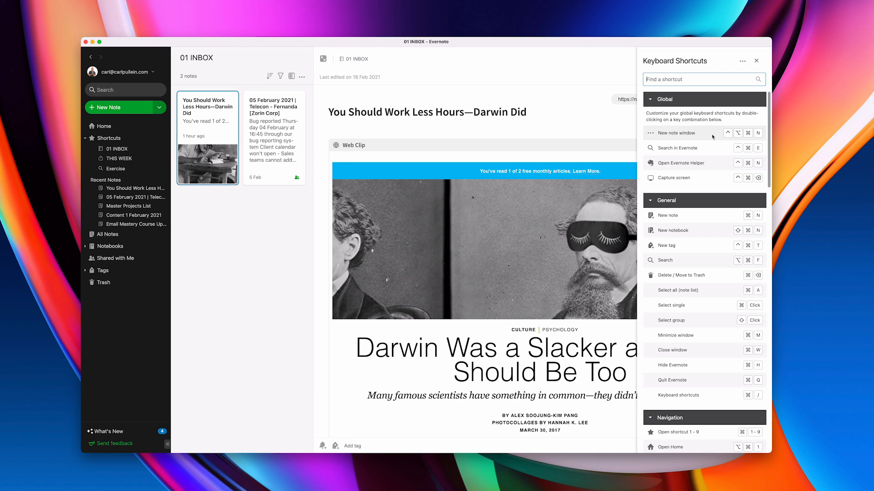
mouse_move(701, 137)
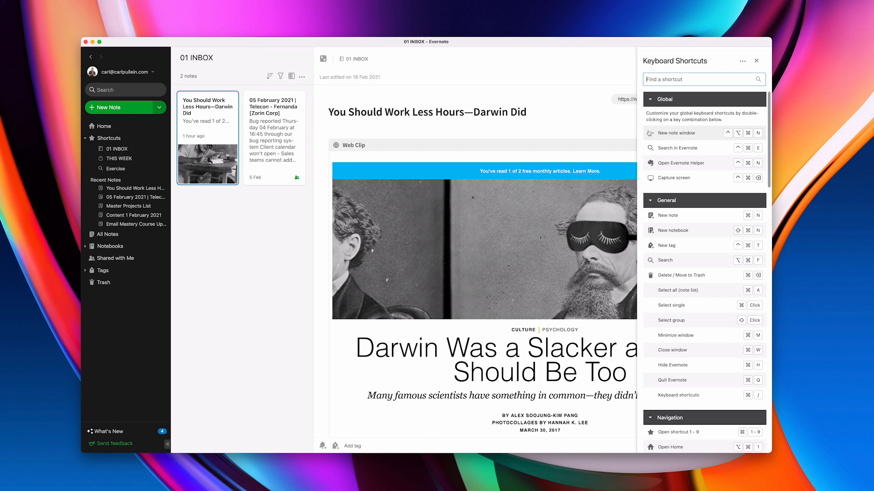
- Reassign the New note window shortcut and use it to add an Untitled note to 01 INBOX
click(649, 133)
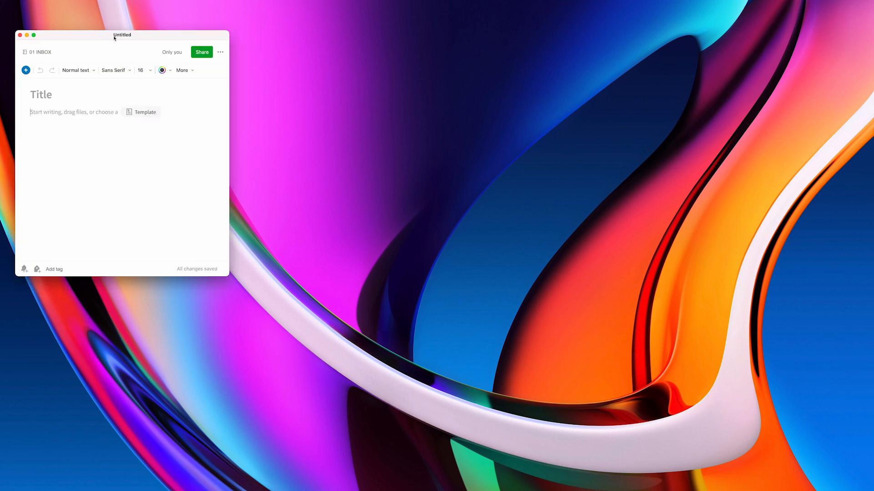
drag(122, 35, 427, 99)
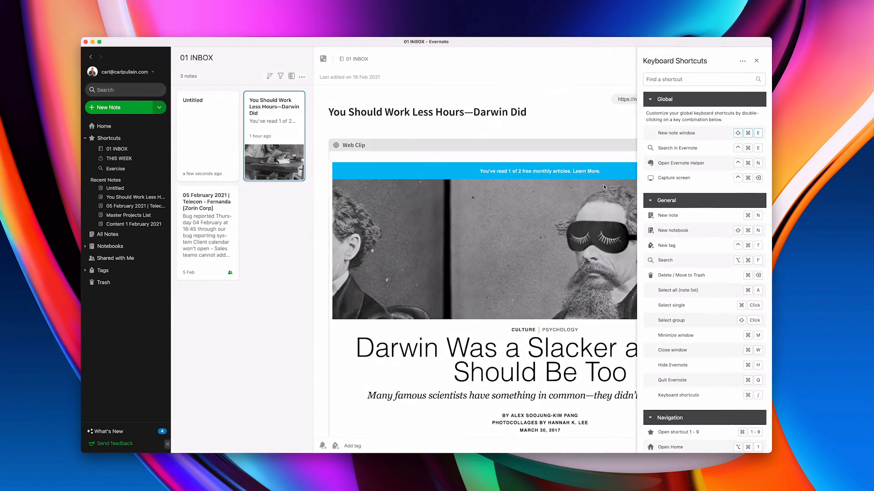
mouse_move(682, 163)
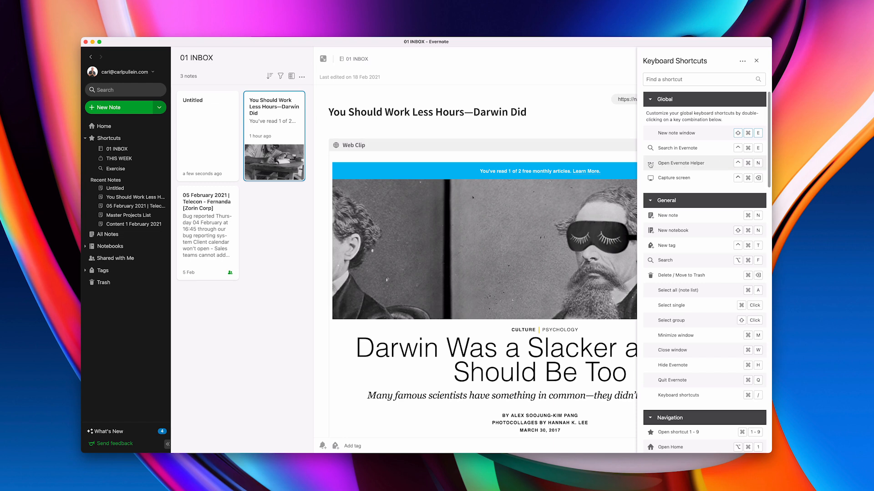
- Reassign the Open Evernote Helper global shortcut to Shift+Cmd+R
click(677, 163)
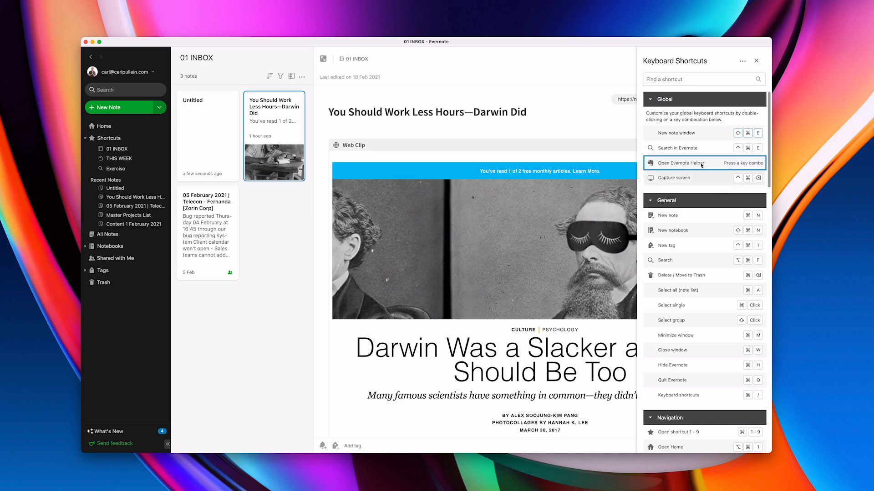
click(685, 163)
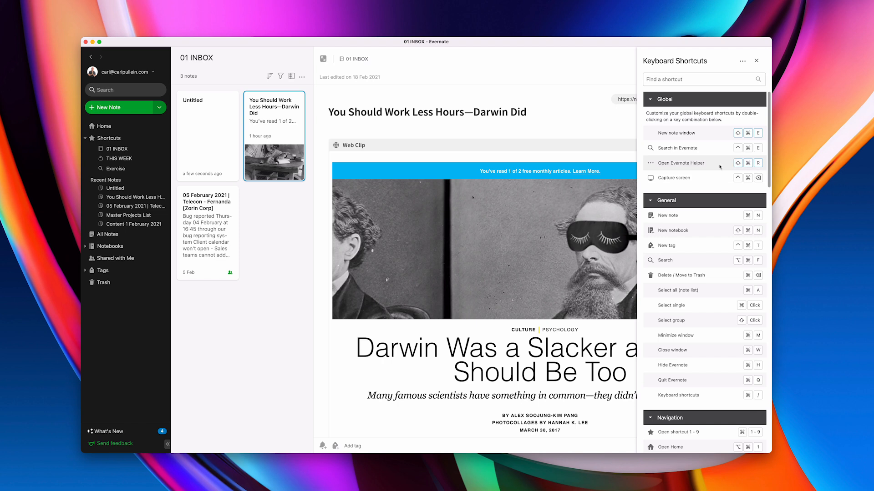
mouse_move(550, 101)
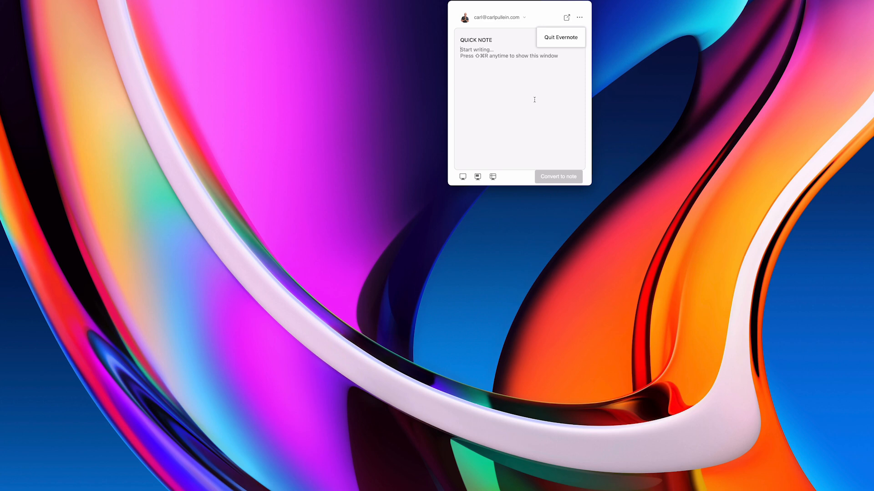
mouse_move(556, 183)
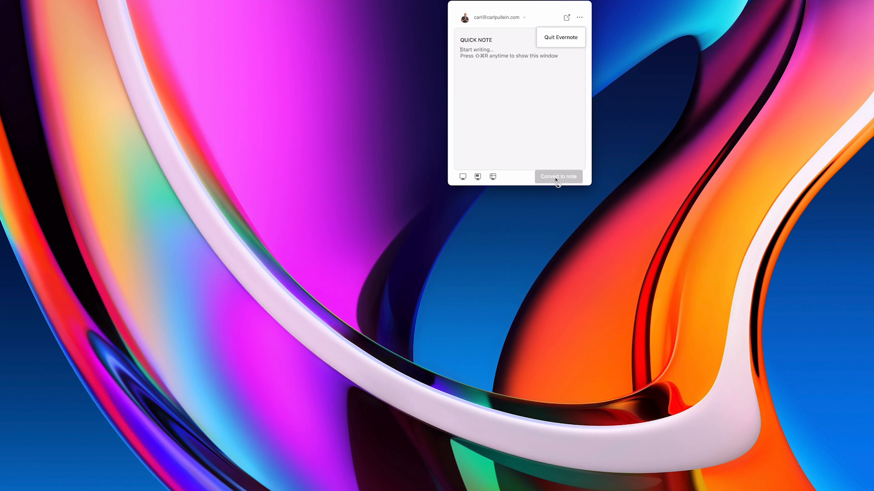
mouse_move(625, 148)
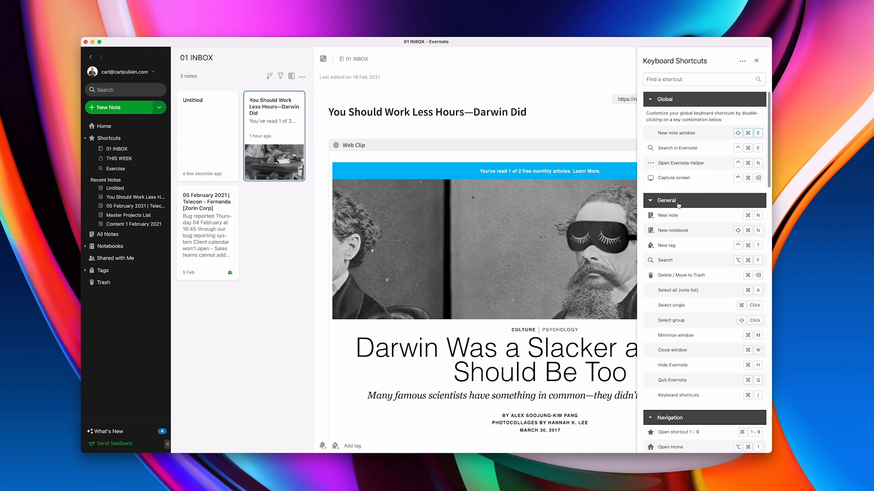
mouse_move(703, 147)
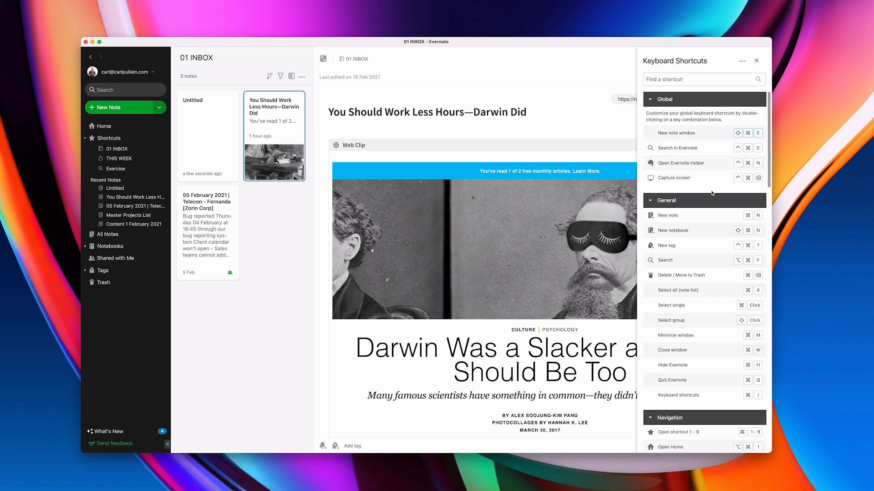
mouse_move(690, 148)
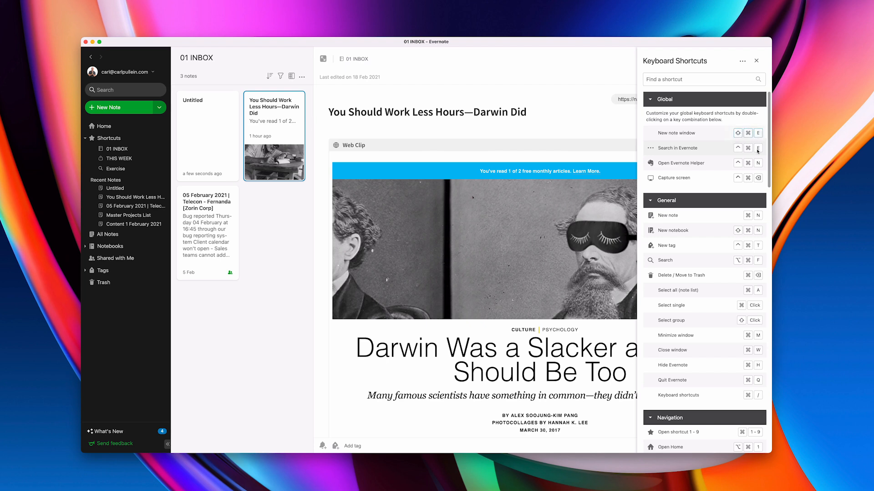
mouse_move(708, 152)
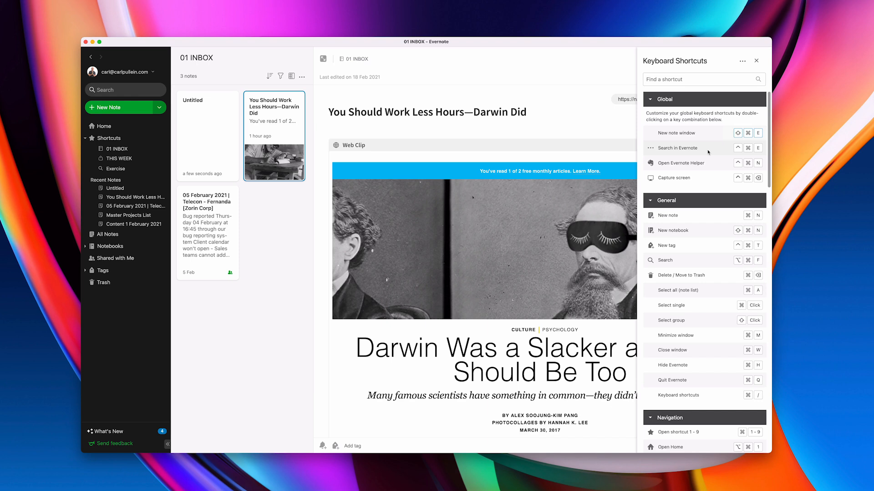
mouse_move(704, 152)
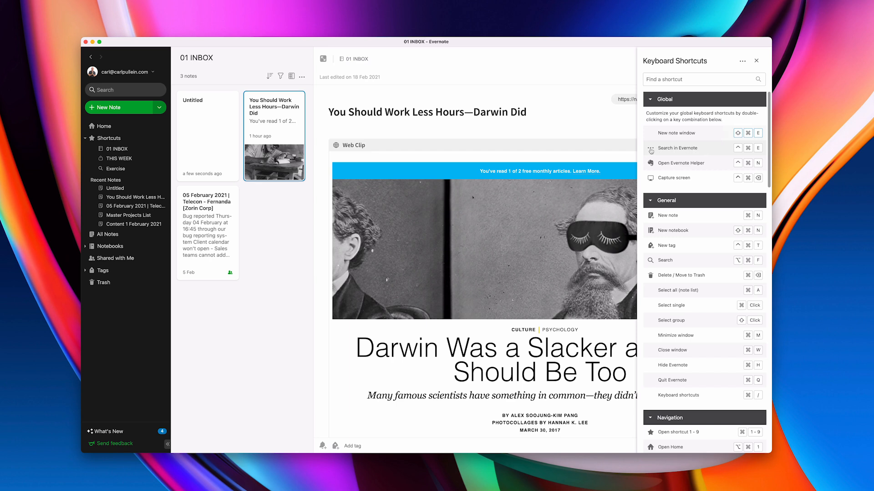
click(677, 148)
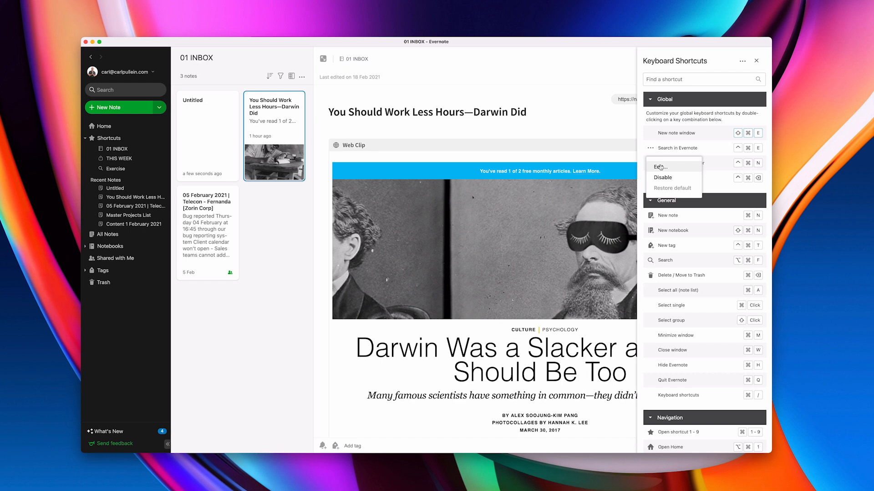
click(659, 167)
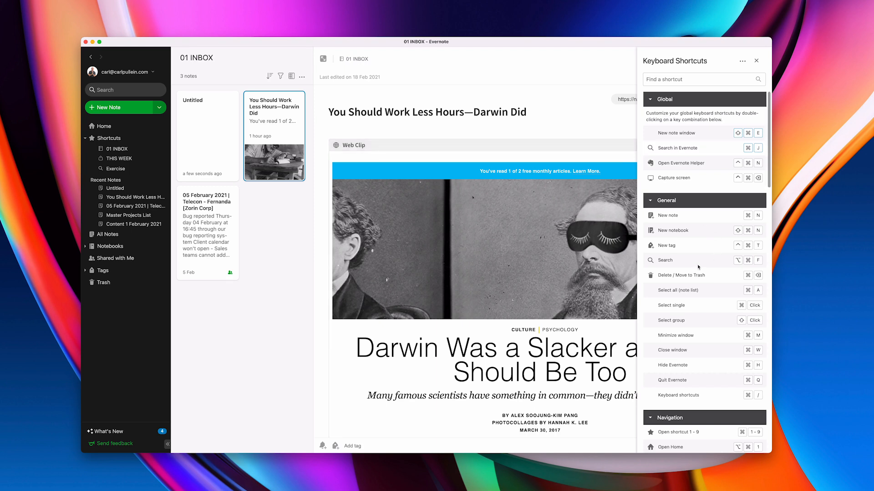
scroll(down, 3)
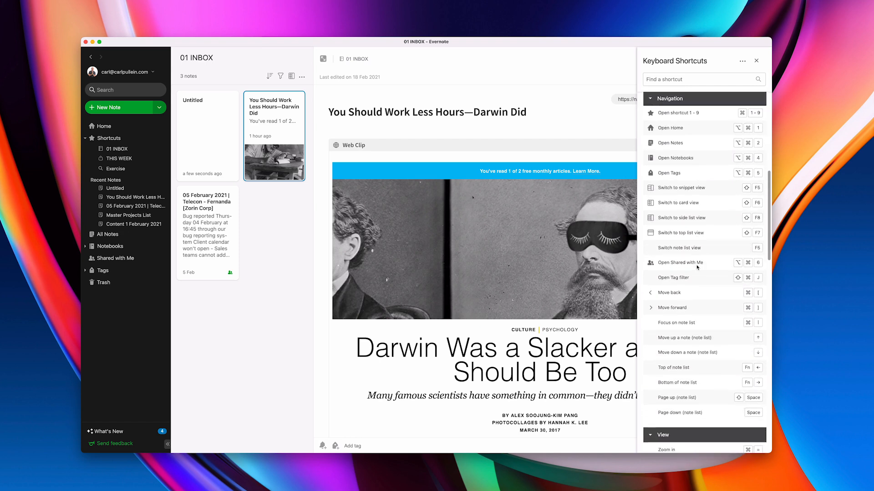
scroll(down, 3)
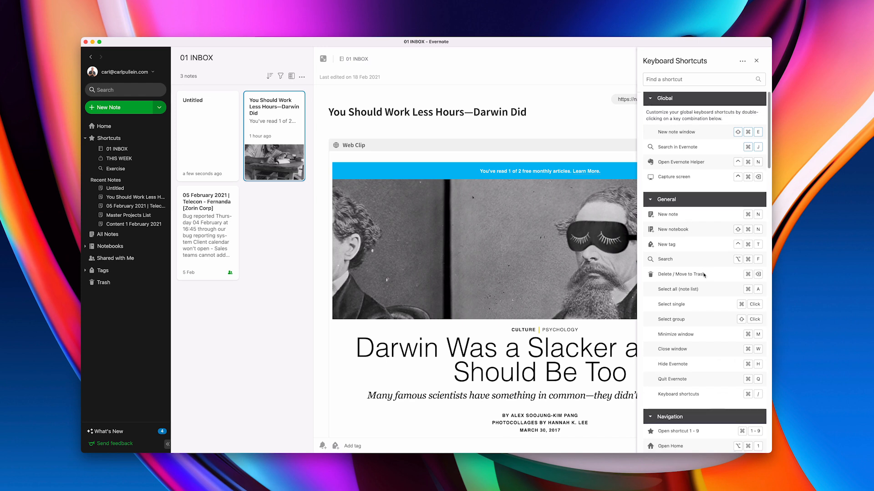
scroll(down, 3)
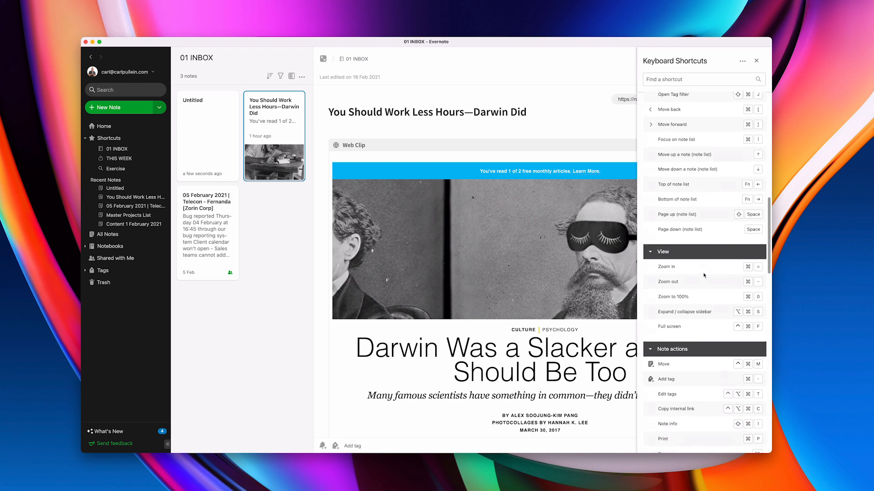
scroll(down, 3)
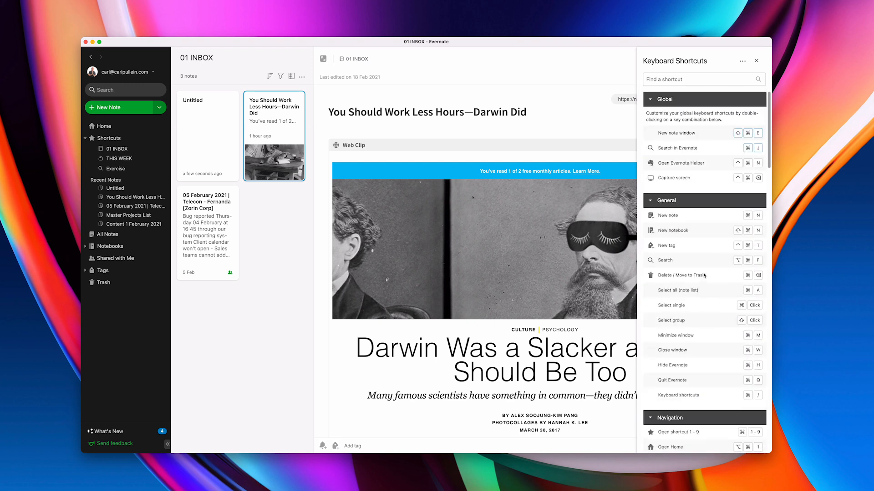
scroll(down, 3)
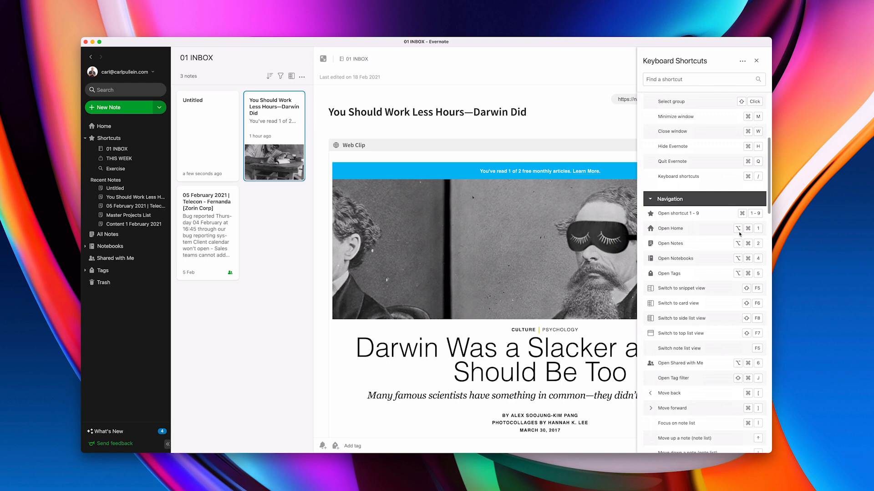
mouse_move(742, 252)
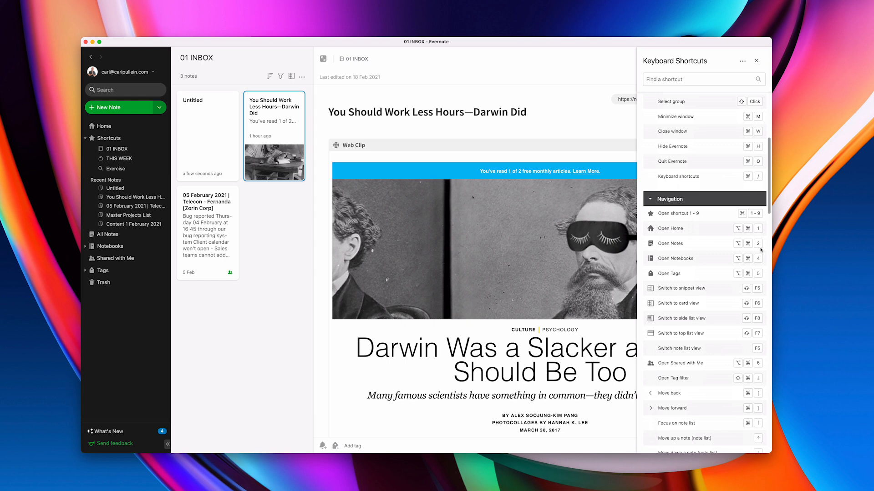
mouse_move(705, 271)
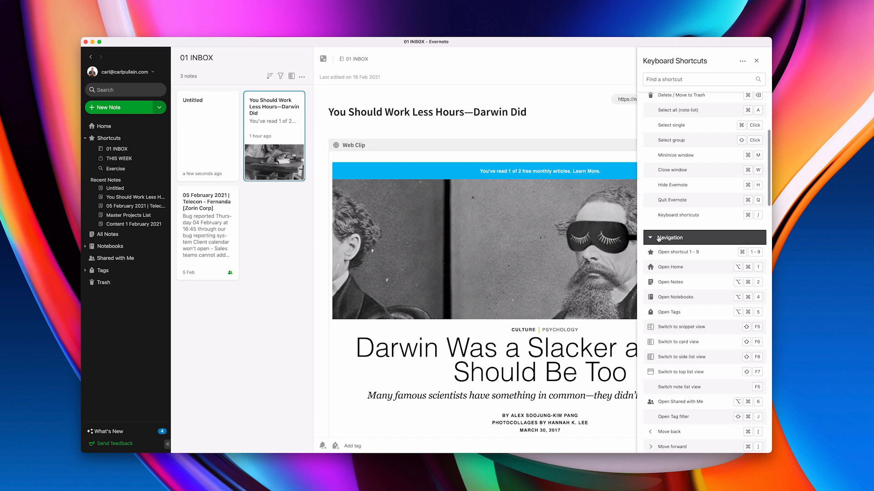
mouse_move(749, 257)
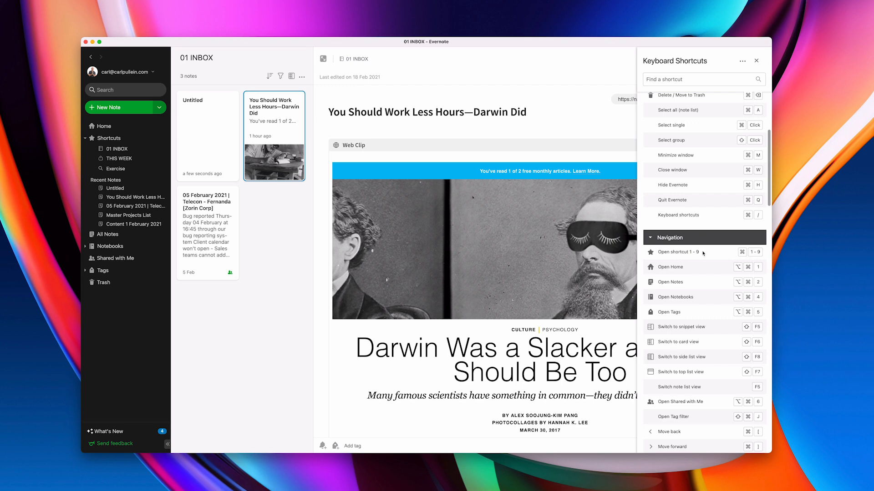
mouse_move(702, 252)
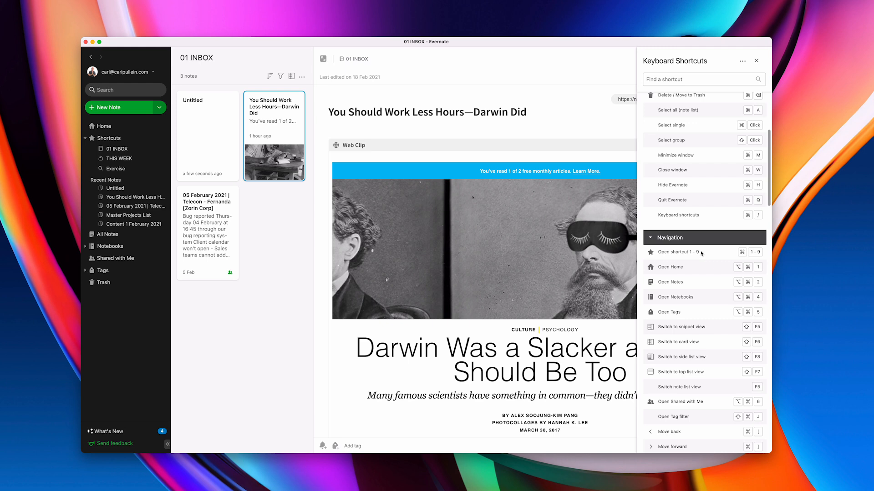
mouse_move(653, 253)
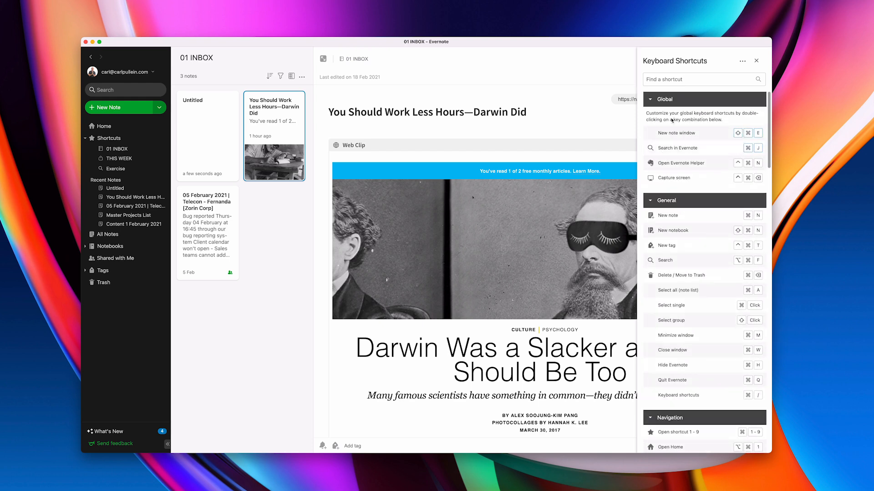
mouse_move(674, 178)
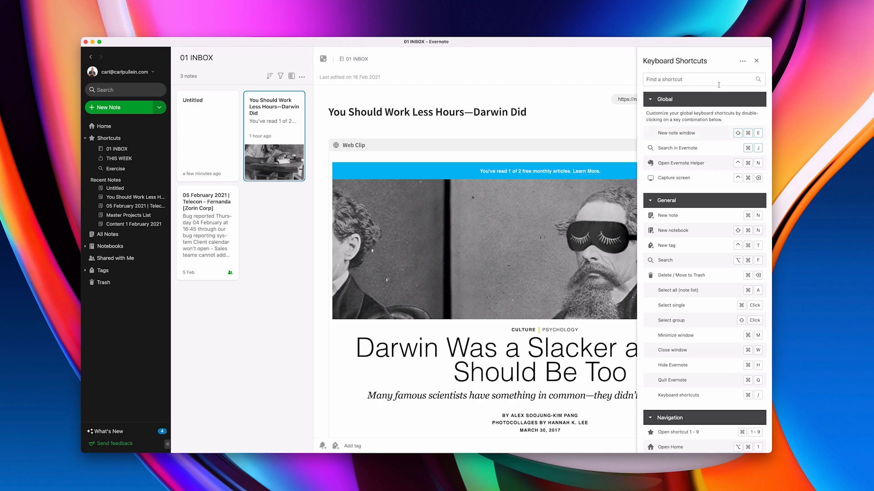
- Close the Keyboard Shortcuts panel so the Darwin web-clip note fills the editor
click(755, 61)
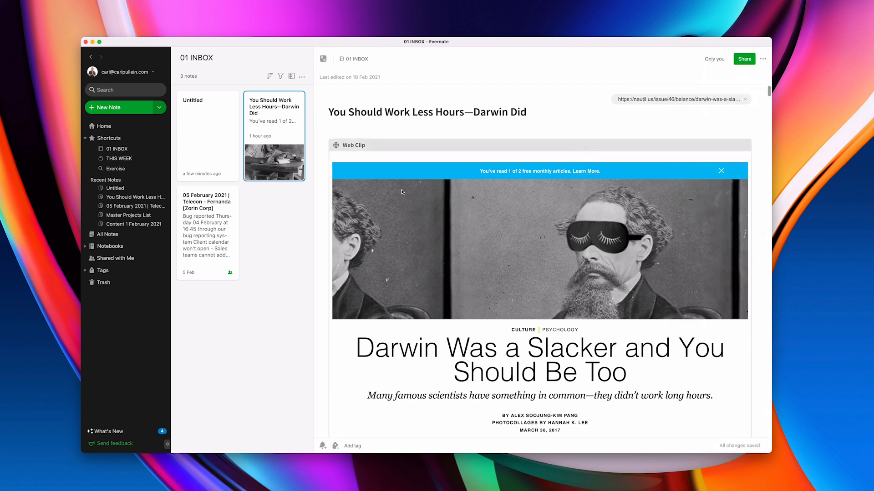
mouse_move(252, 275)
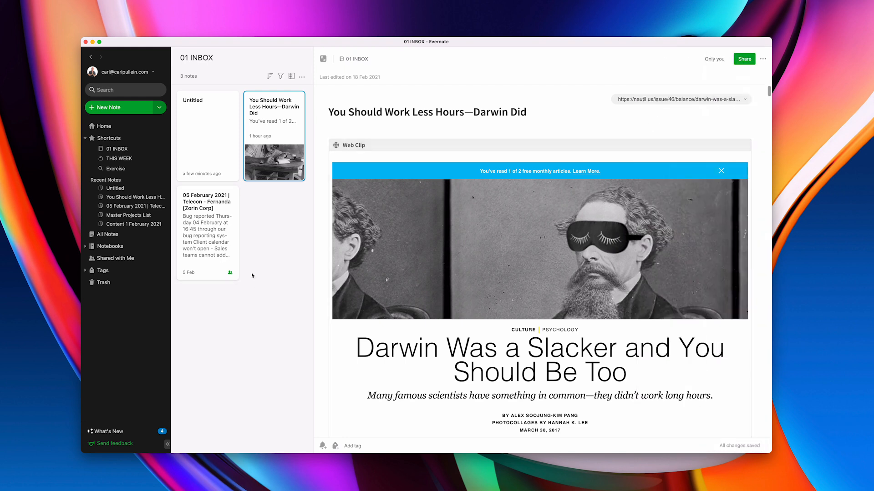
click(125, 90)
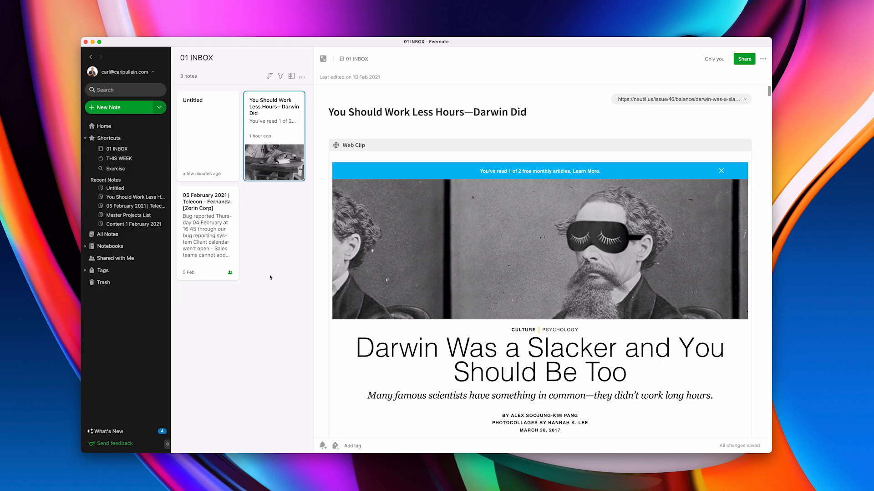
click(125, 91)
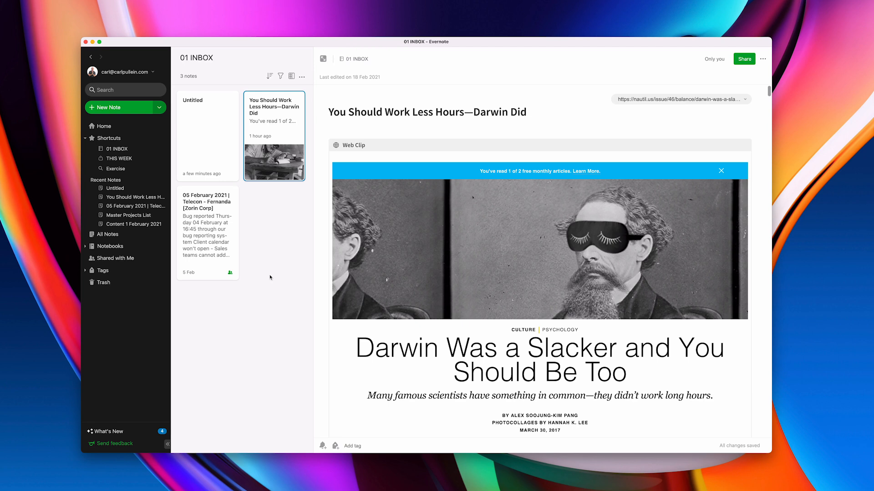
mouse_move(189, 26)
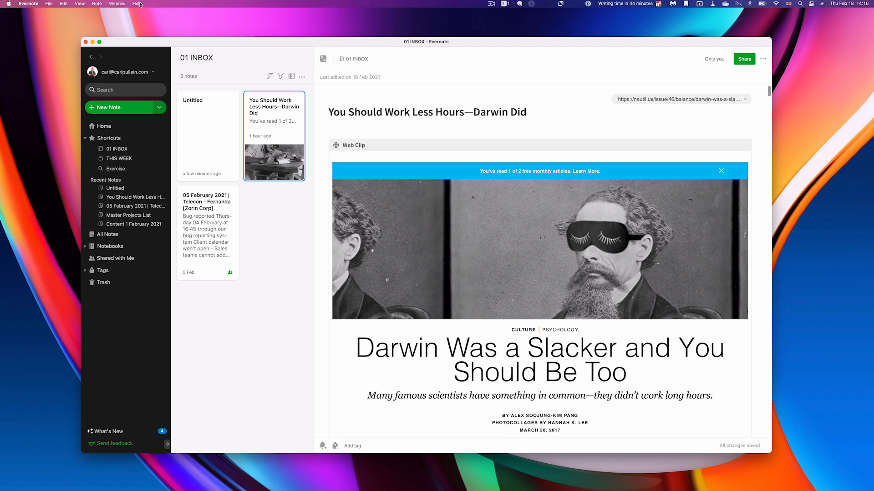
- Reopen the Keyboard Shortcuts panel from Help beside the THIS WEEK notes
click(138, 4)
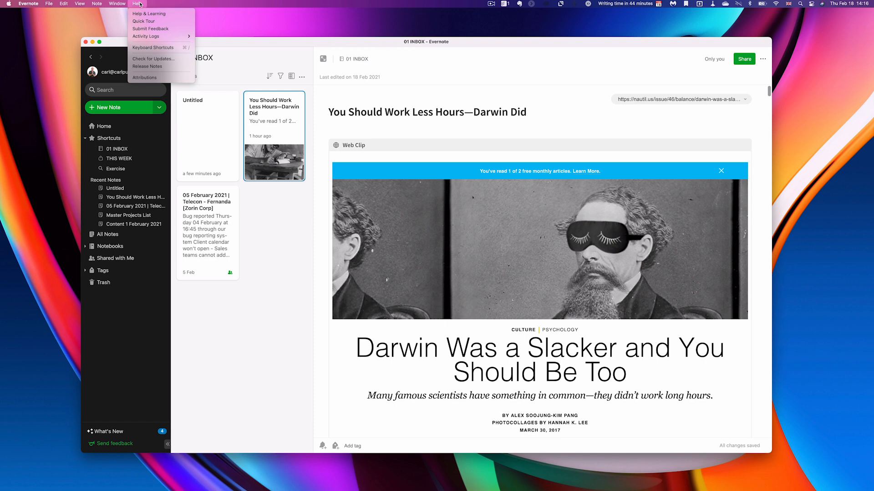
mouse_move(150, 28)
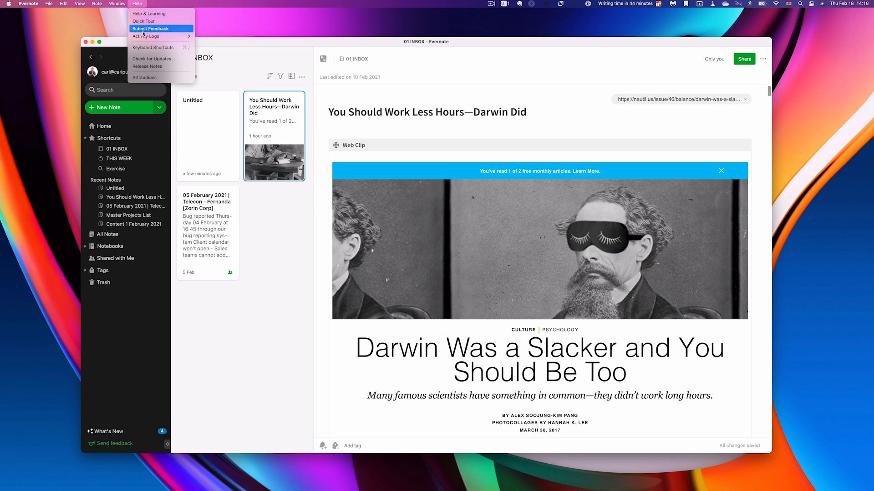
click(154, 48)
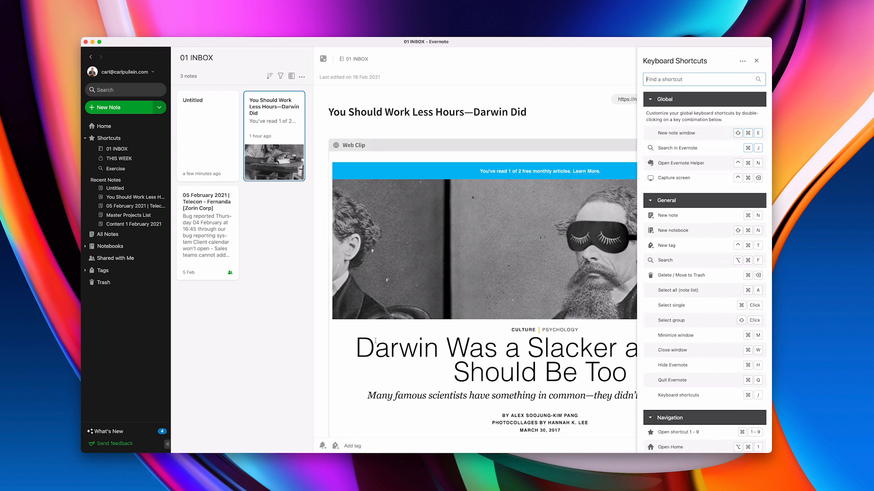
mouse_move(384, 348)
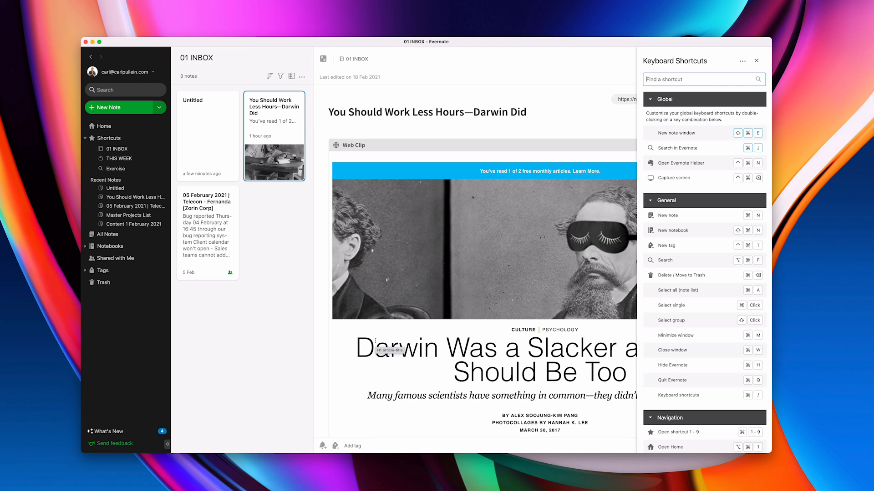
mouse_move(252, 364)
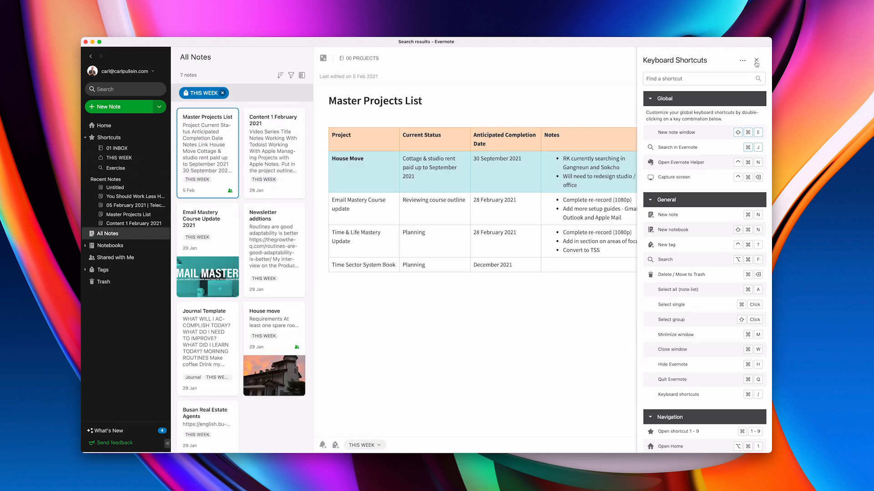
- Close the shortcuts panel and jump through the Exercise and 01 INBOX sidebar shortcuts
click(757, 61)
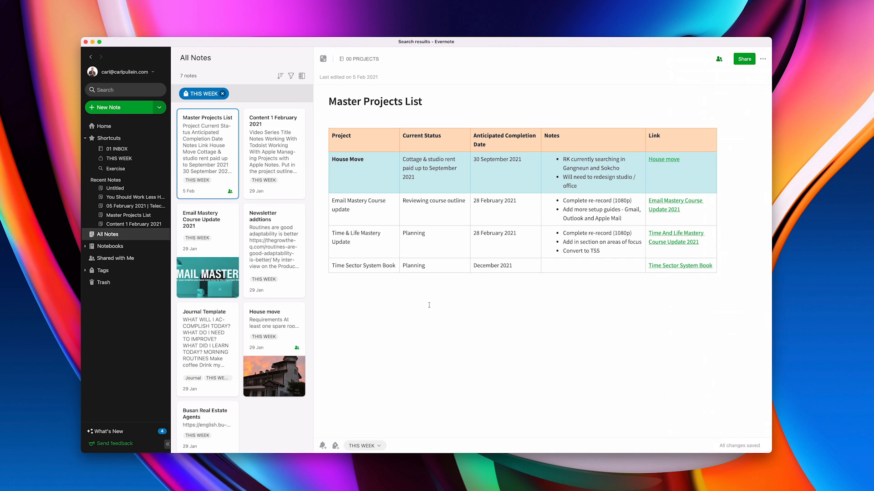
click(117, 148)
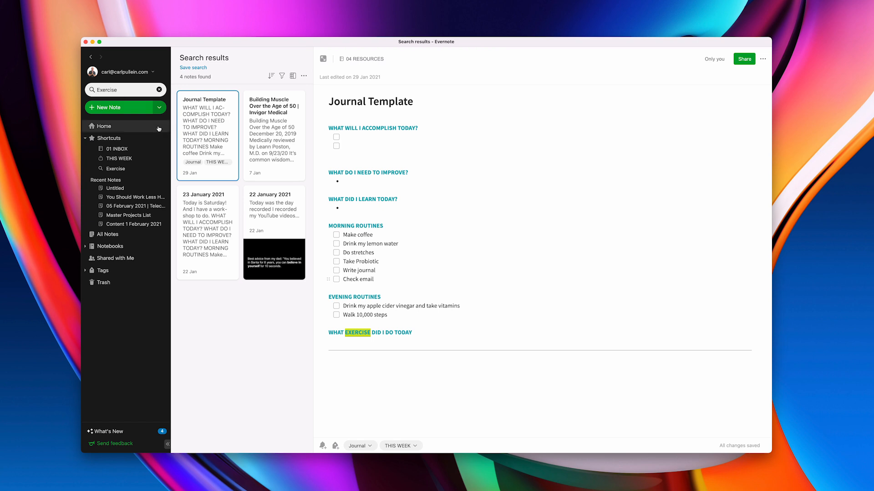
mouse_move(162, 135)
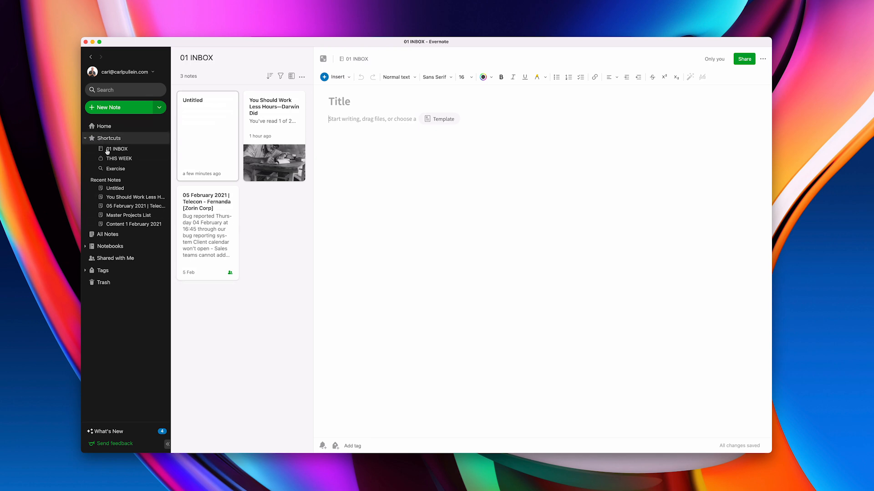
mouse_move(115, 172)
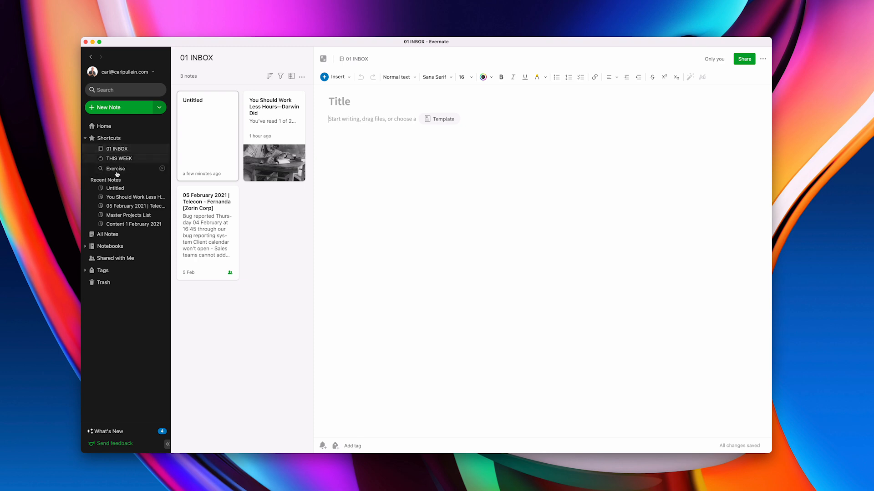